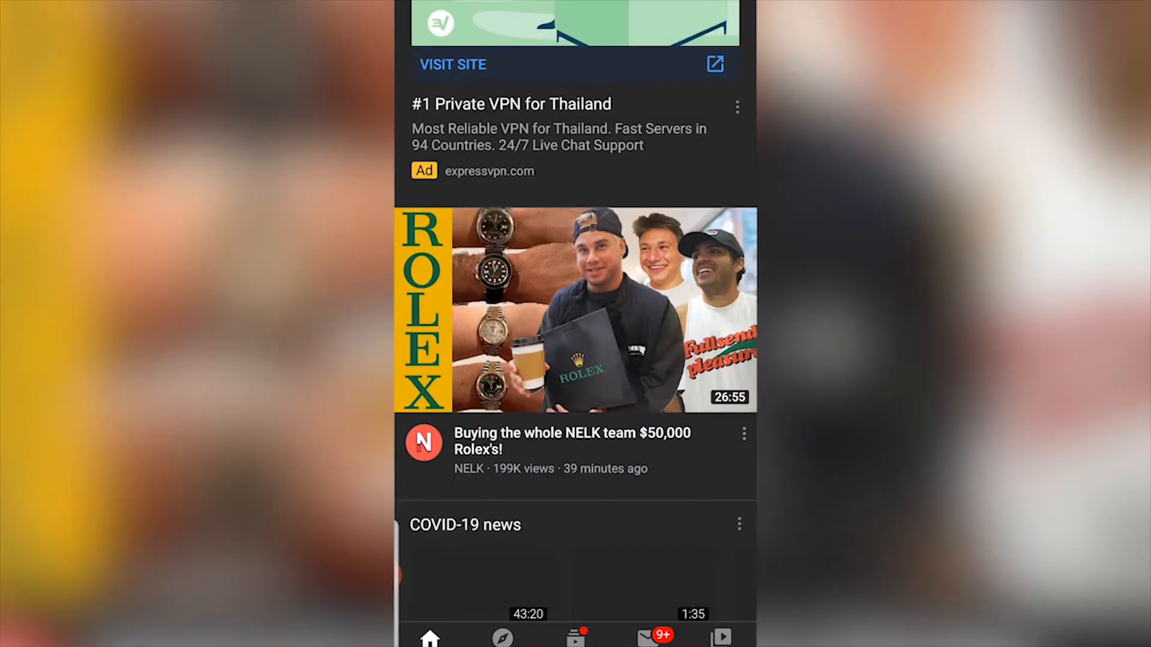
Reach YouTube's General settings via the profile menu, scrolled to Muted playback in feeds and Restricted Mode.
scroll(down, 3)
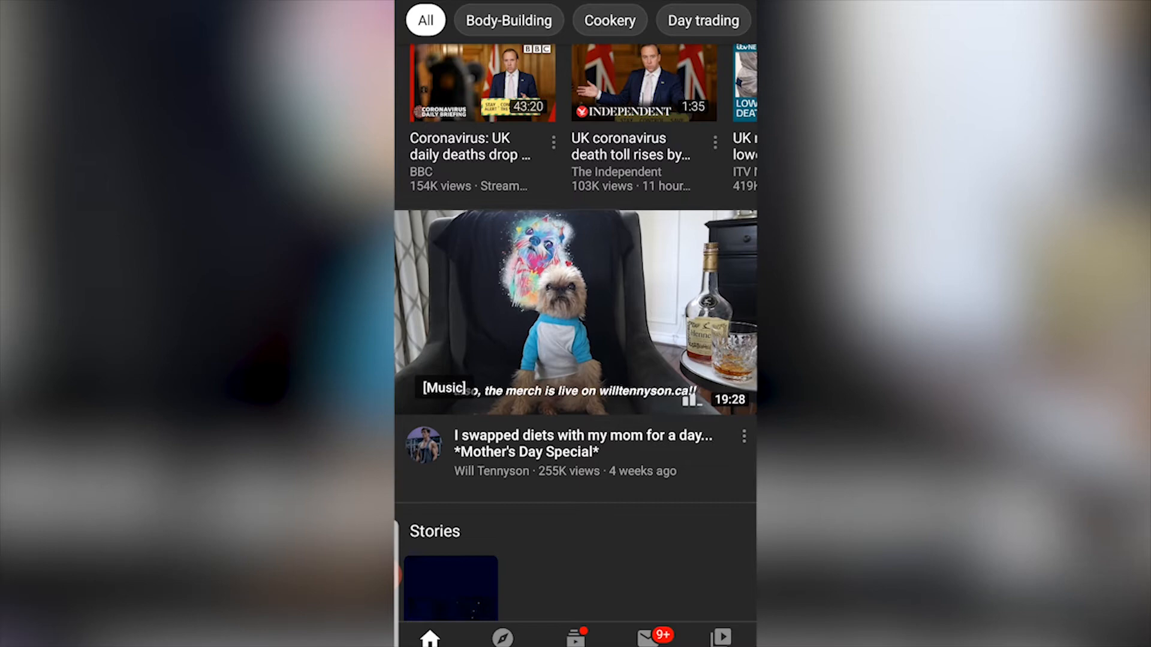
scroll(down, 3)
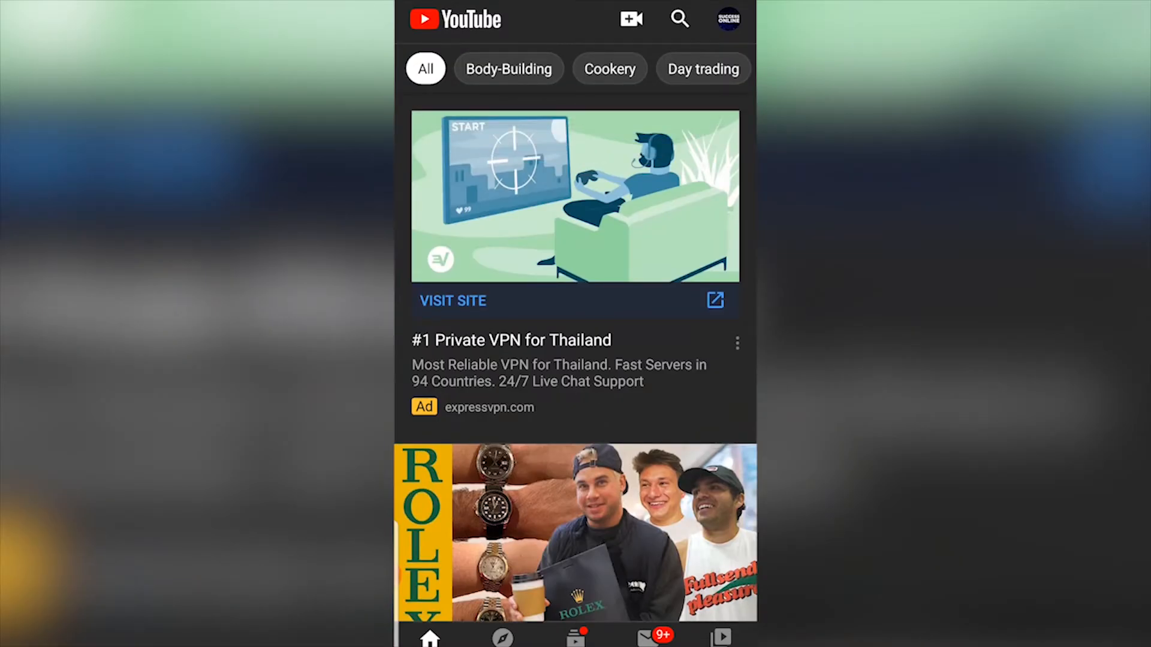
click(727, 19)
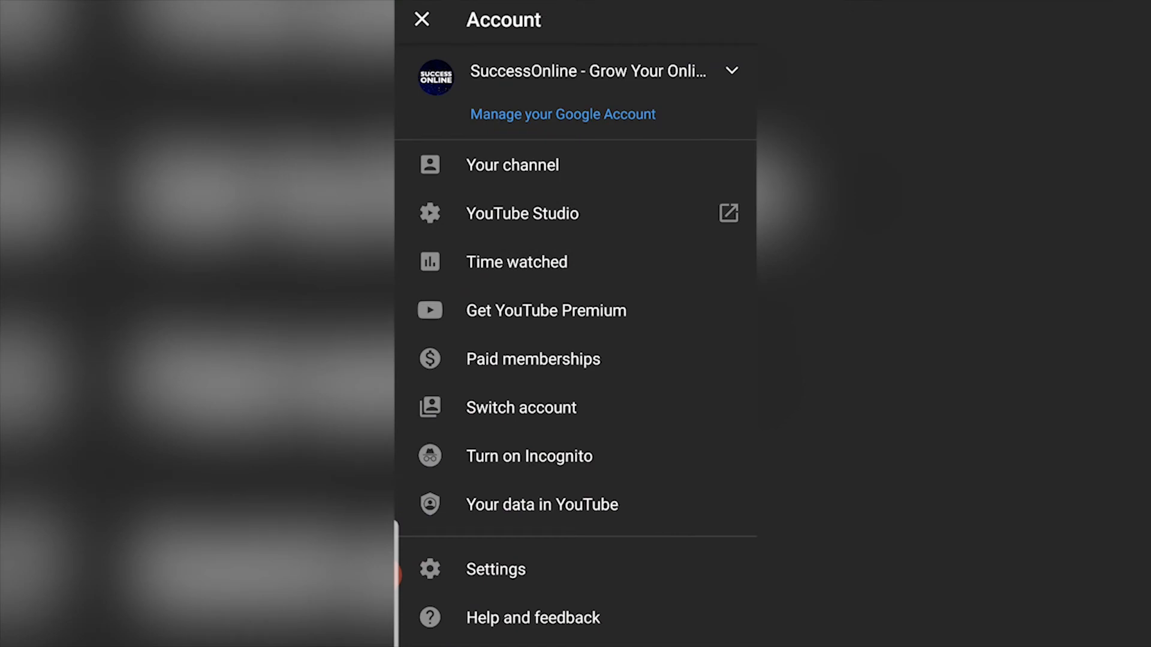
click(495, 568)
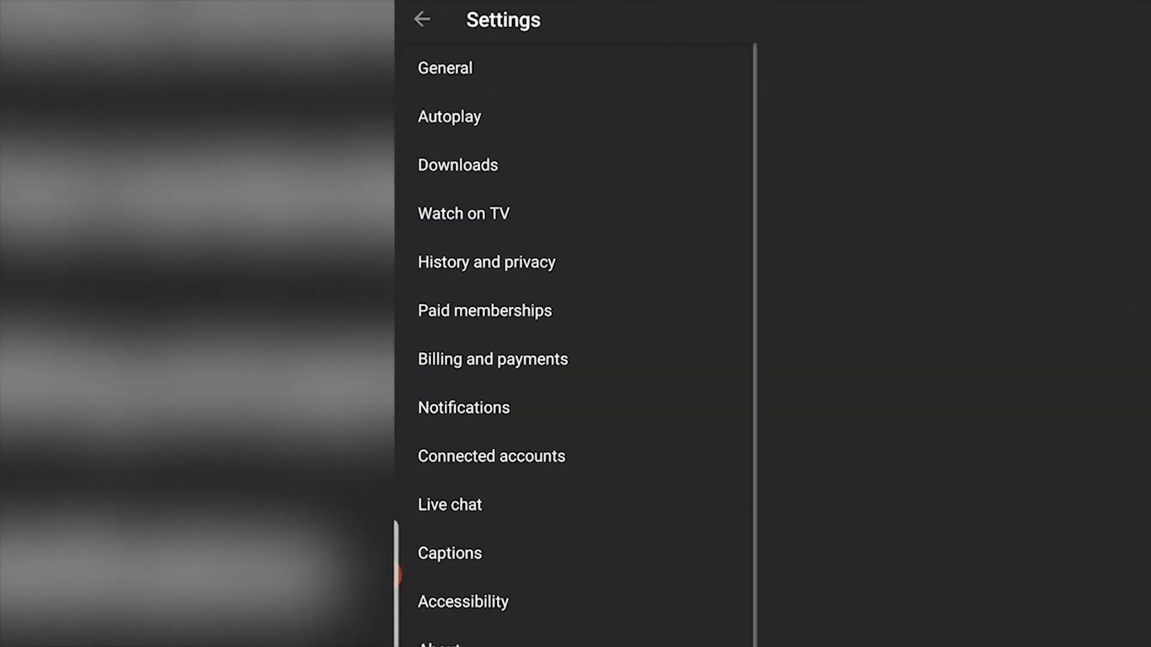
click(444, 68)
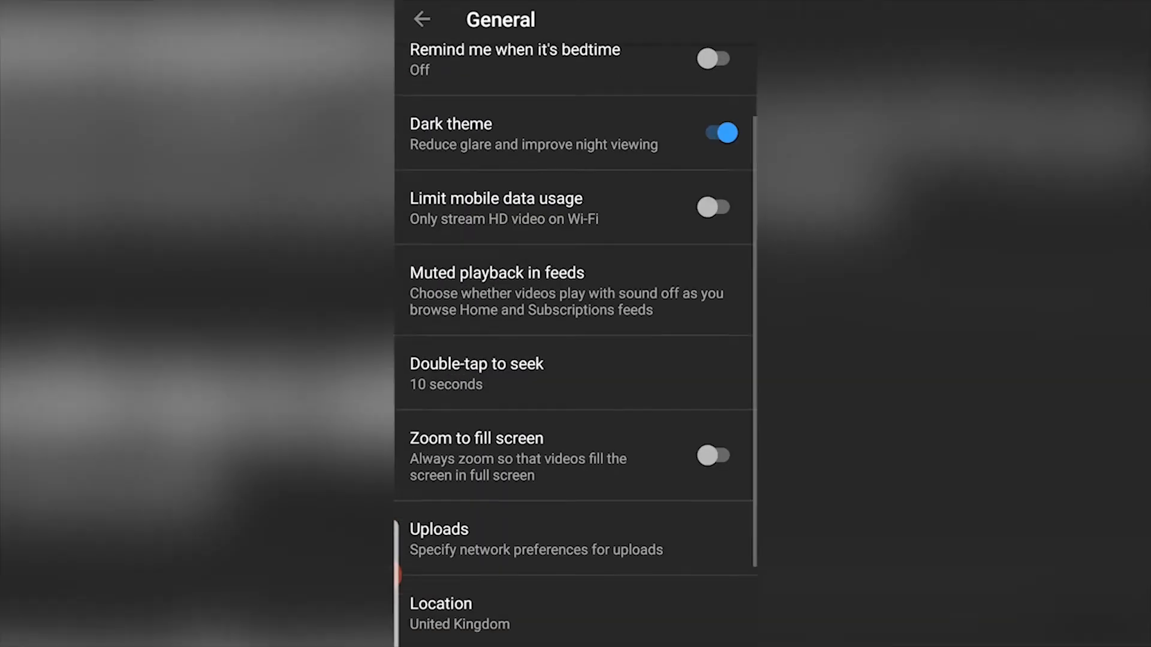
scroll(down, 3)
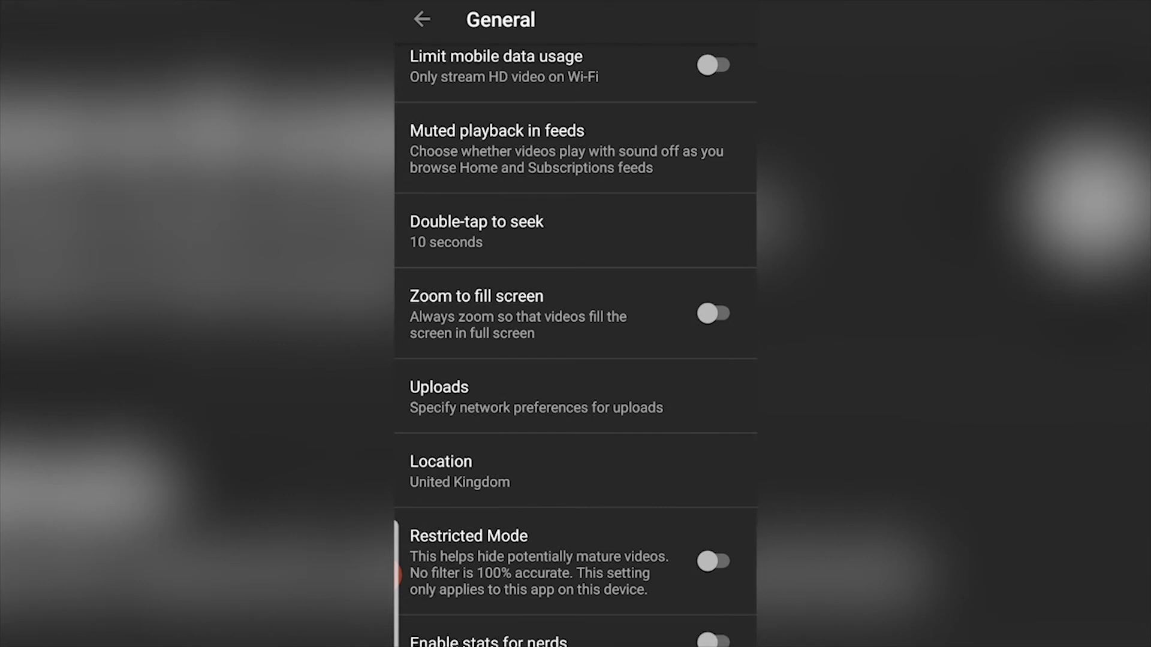
click(496, 131)
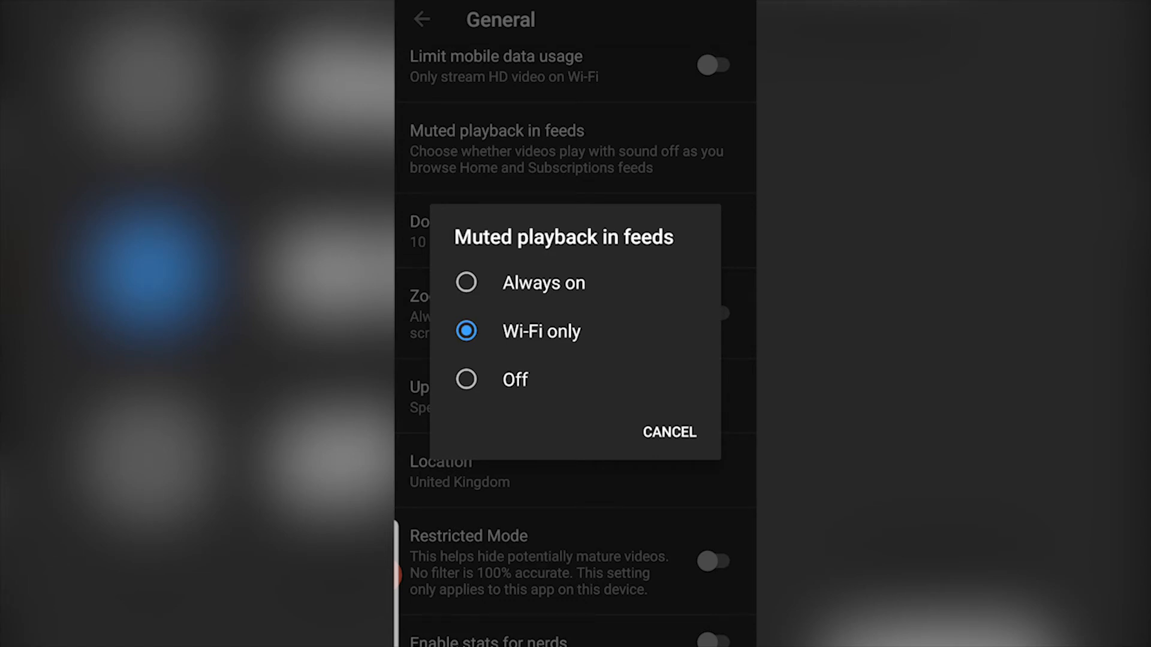
click(669, 433)
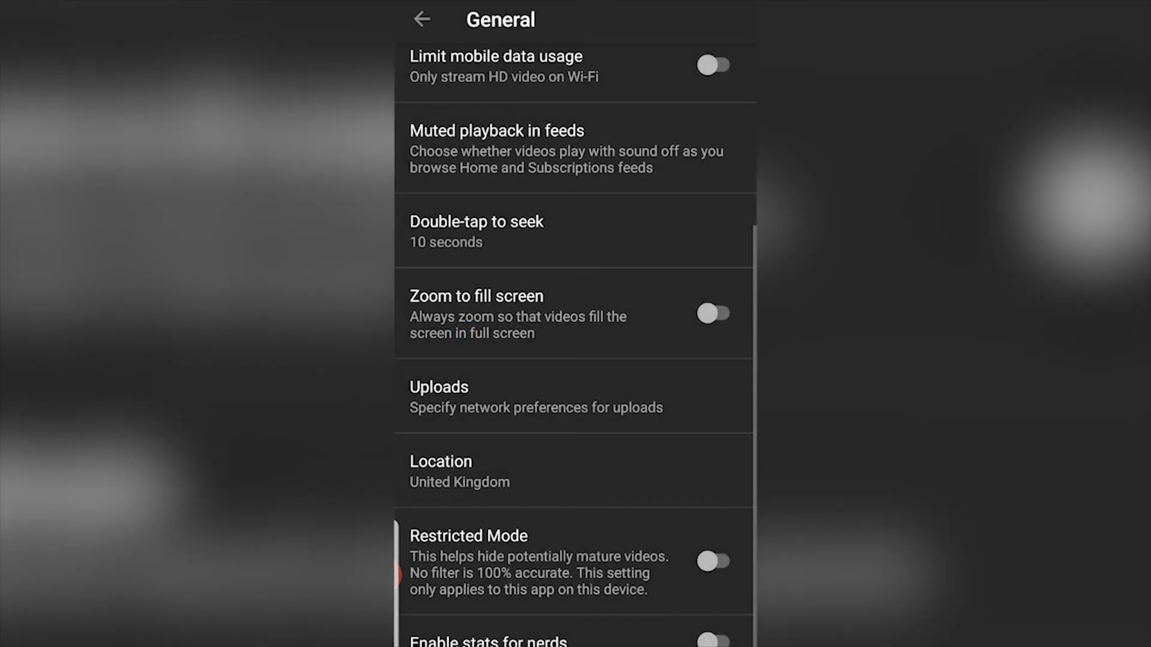